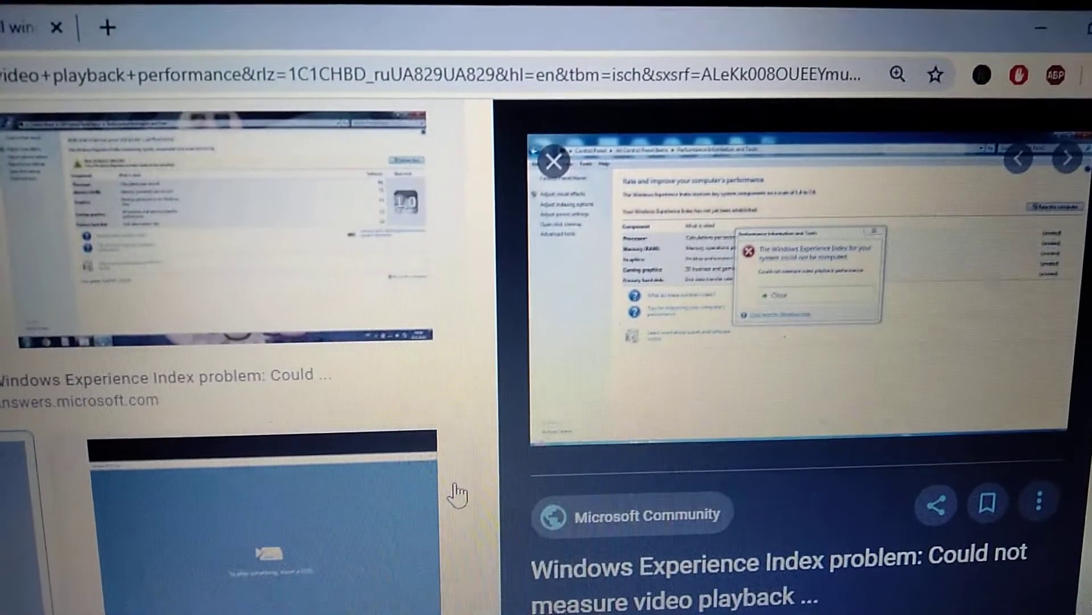
# Scroll the Device Manager list down to the Display adapters showing AMD Radeon HD 7400M Series.
pyautogui.scroll(-3)
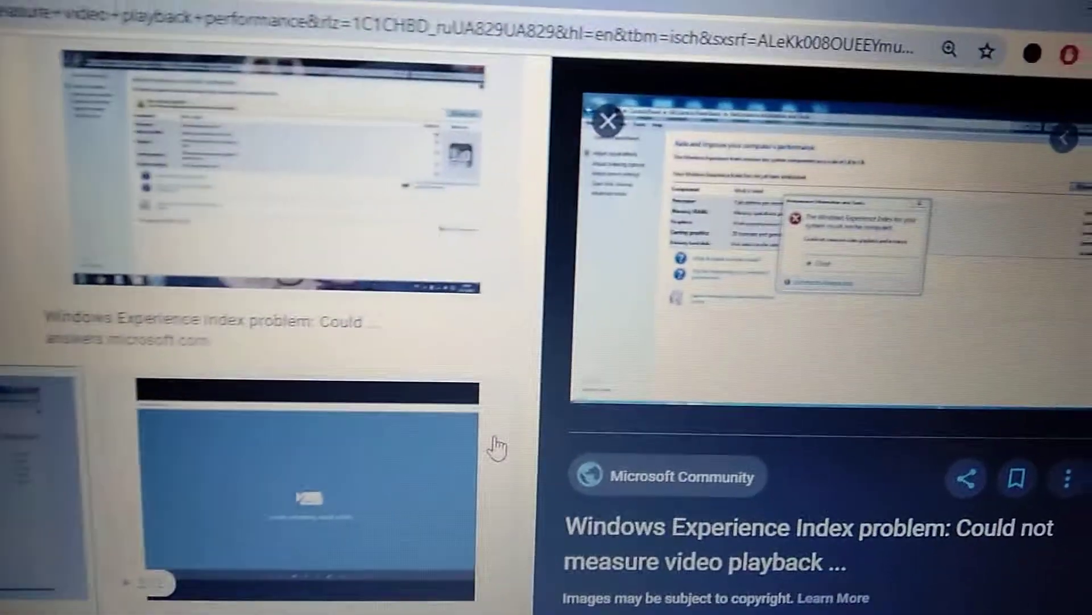
pyautogui.scroll(-3)
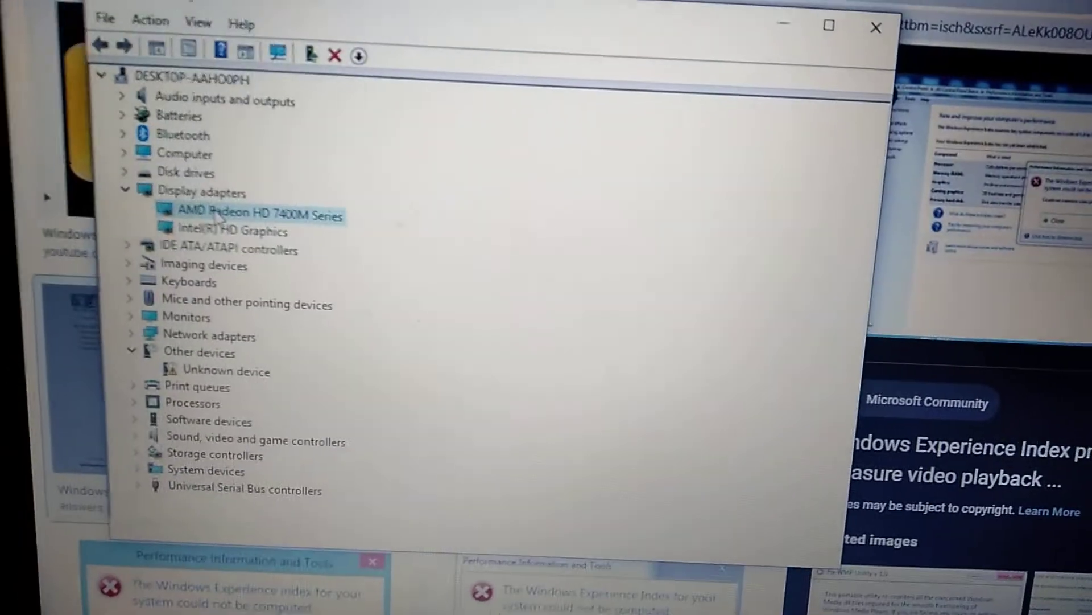
# Bring up the action menu for the AMD Radeon HD 7400M Series adapter.
pyautogui.rightClick(251, 214)
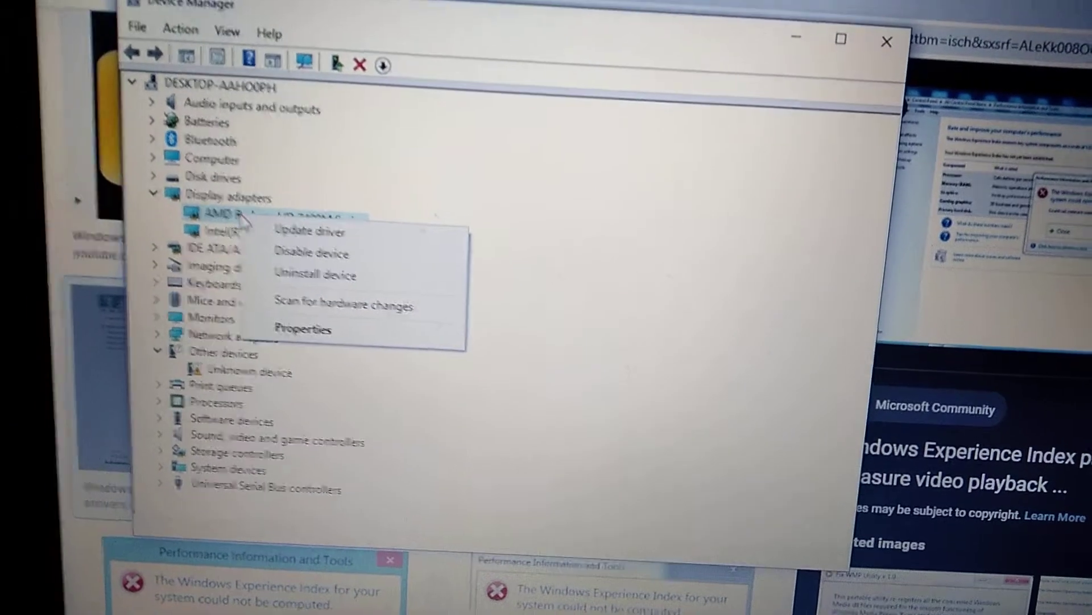
pyautogui.moveTo(301, 272)
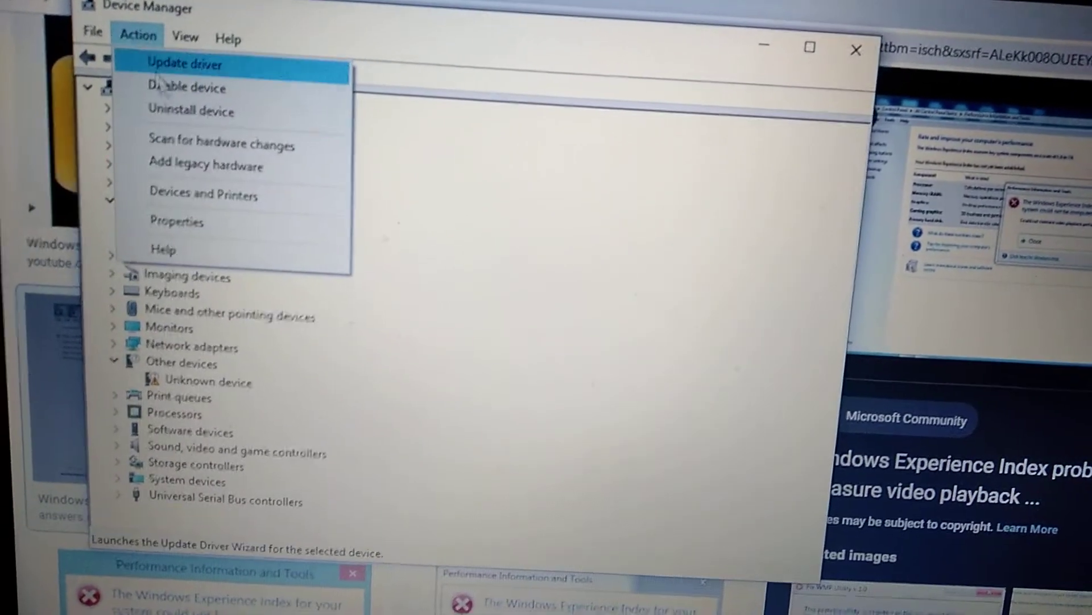
pyautogui.moveTo(218, 152)
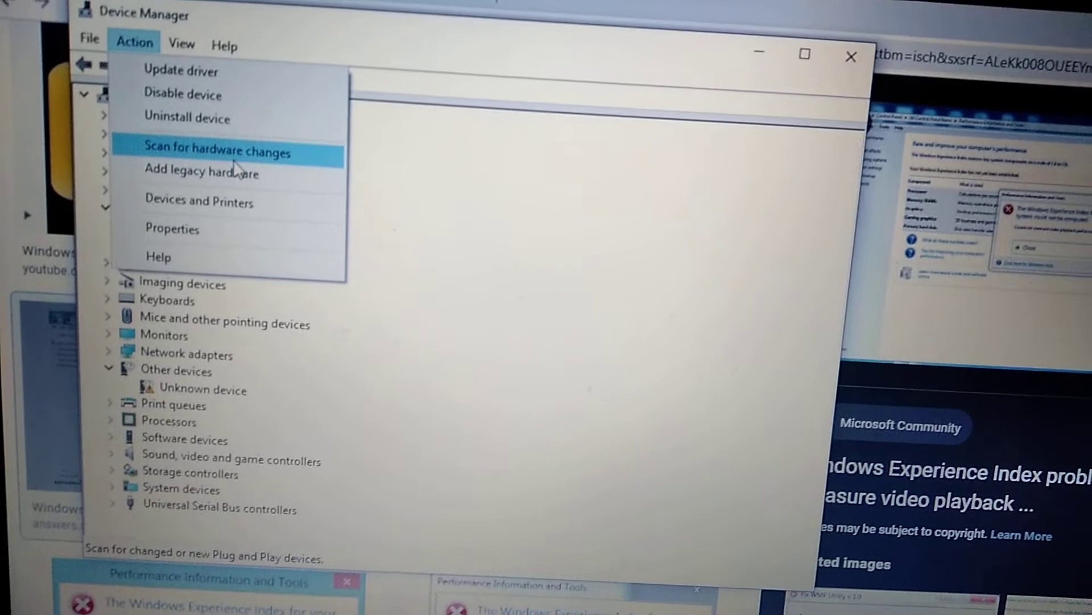